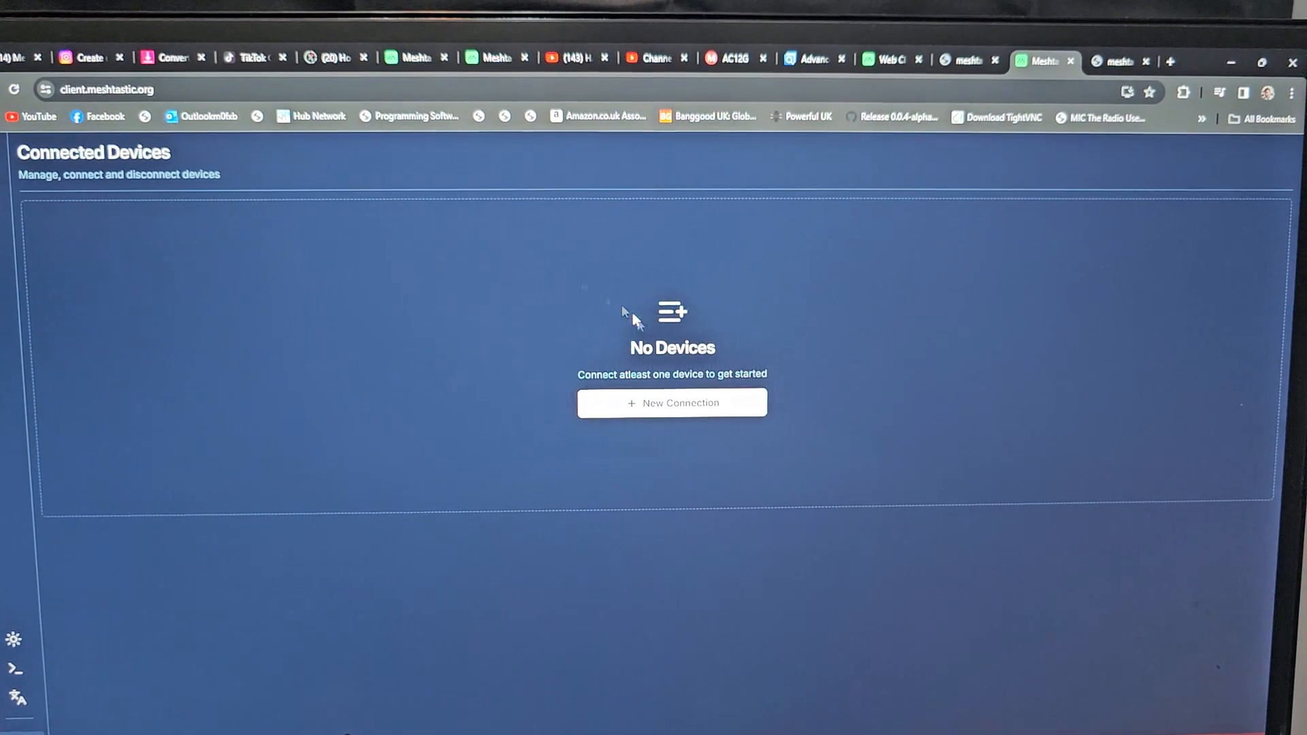
Start a New Connection from the empty device list.
left_click(672, 403)
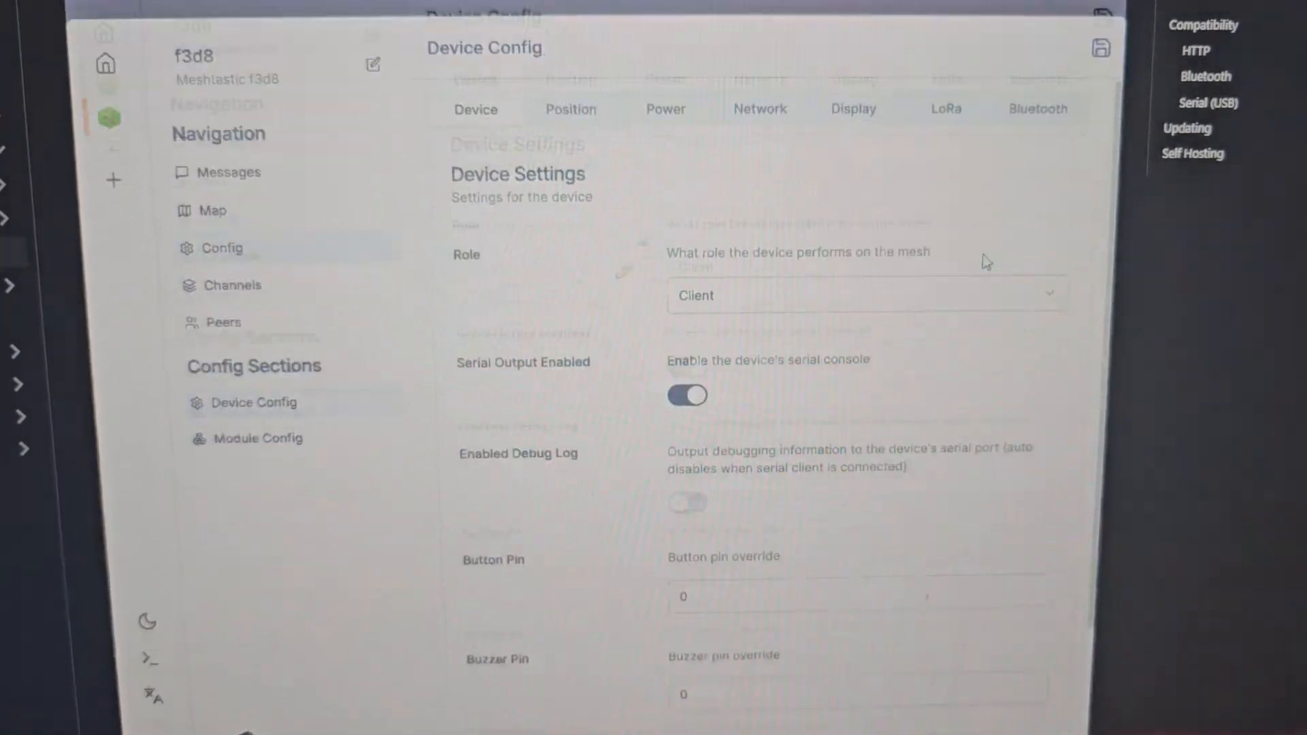
Reach the client.meshtastic.org link on the overview page and go to the hosted web client.
scroll("up", 3)
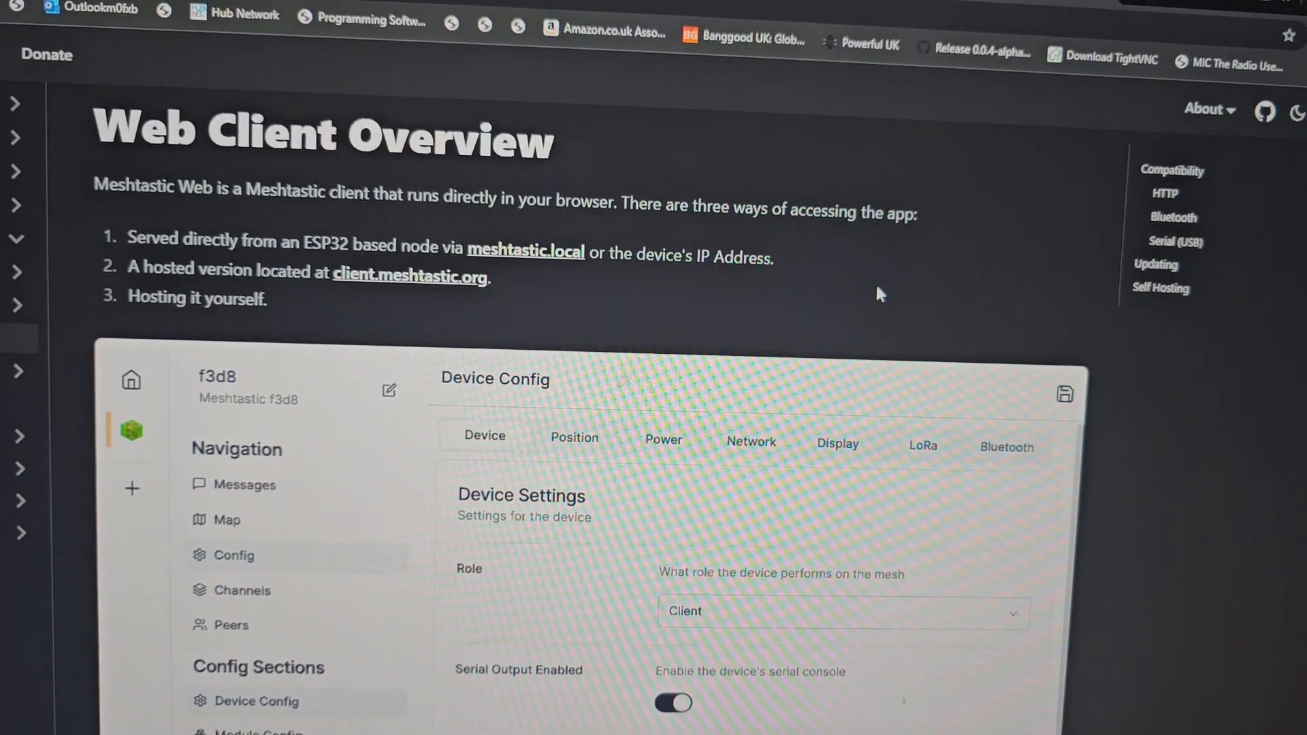
left_click(1144, 10)
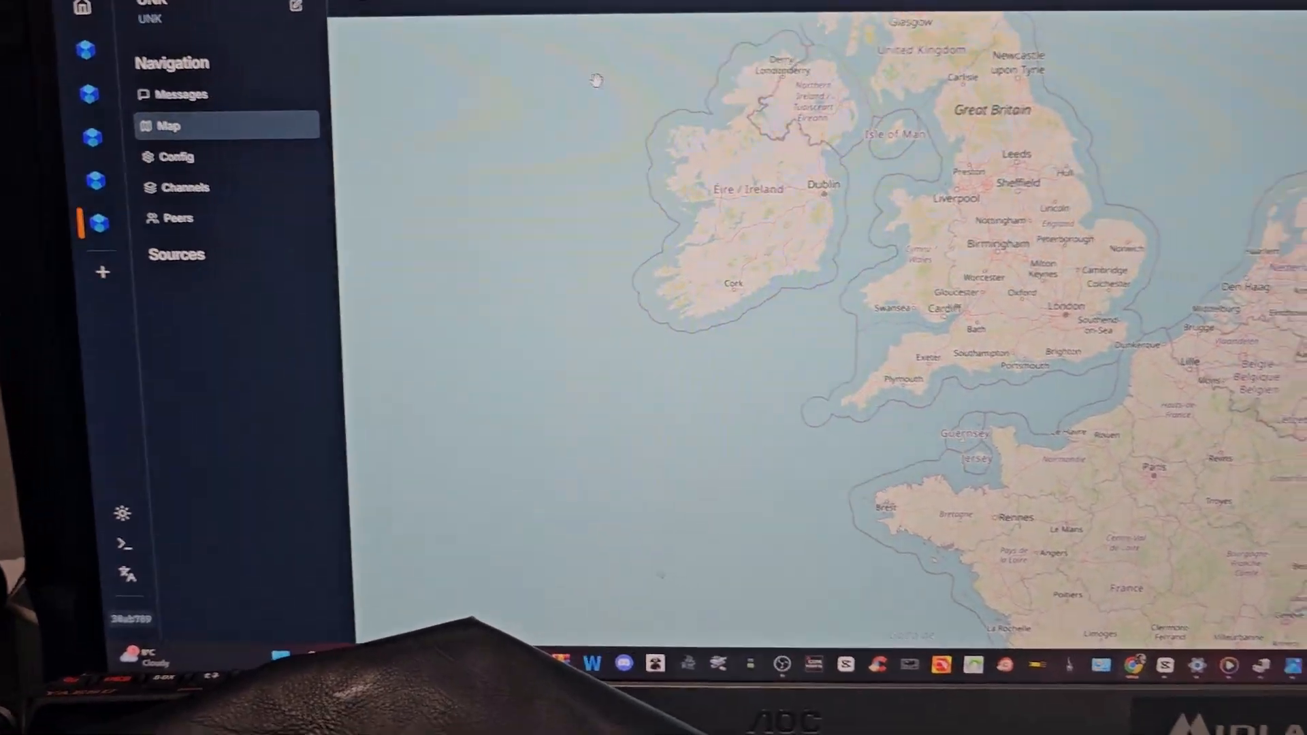
View the node's Channels page and dismiss the Import Channel Set dialog.
left_click(168, 157)
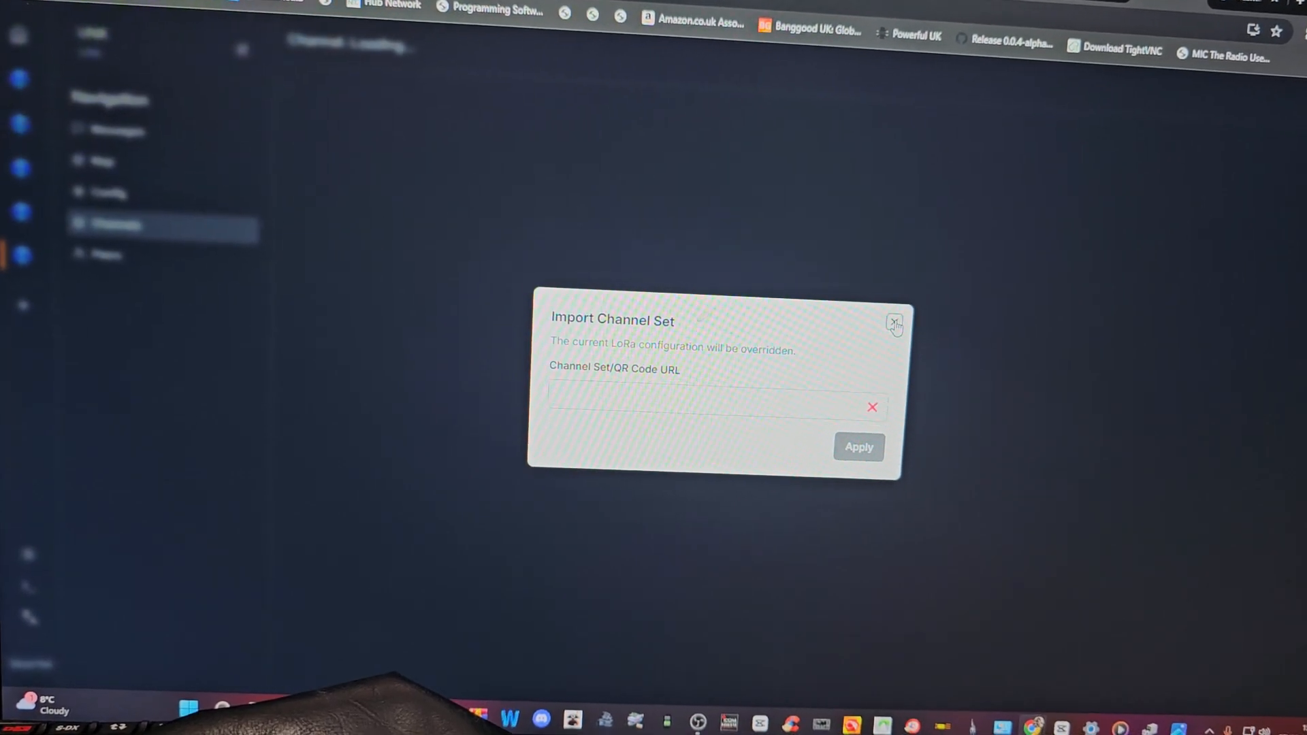
left_click(894, 323)
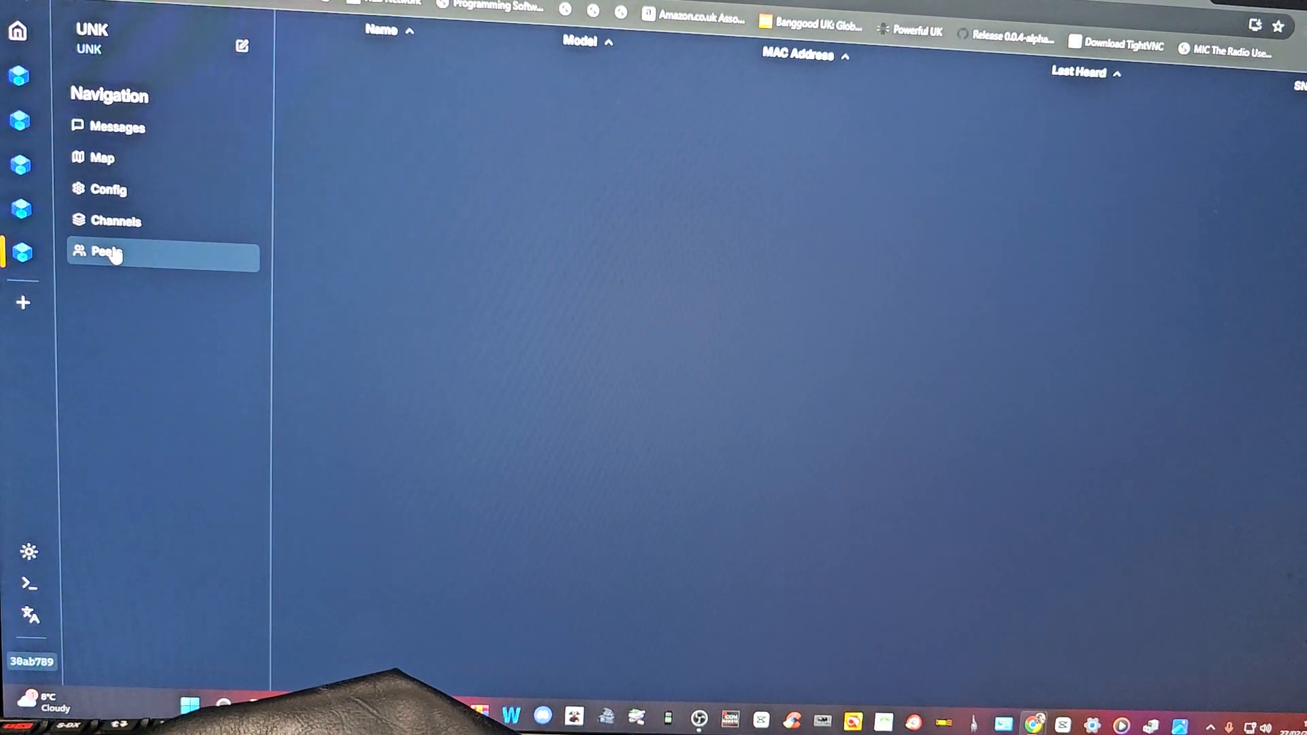